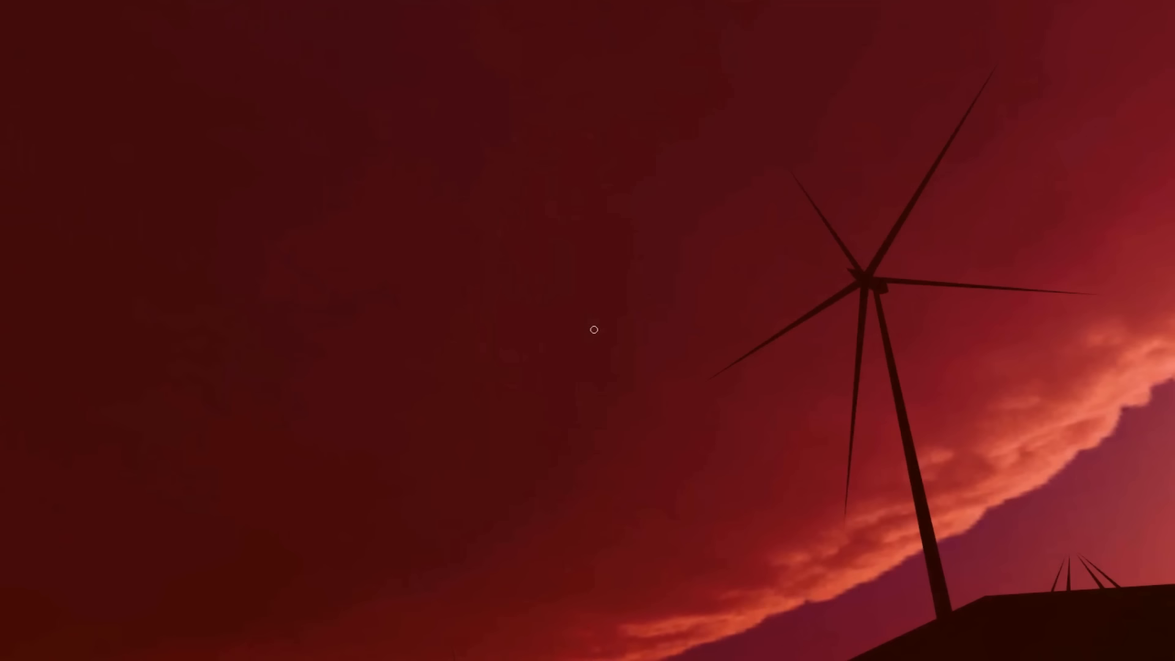
pyautogui.moveTo(587, 328)
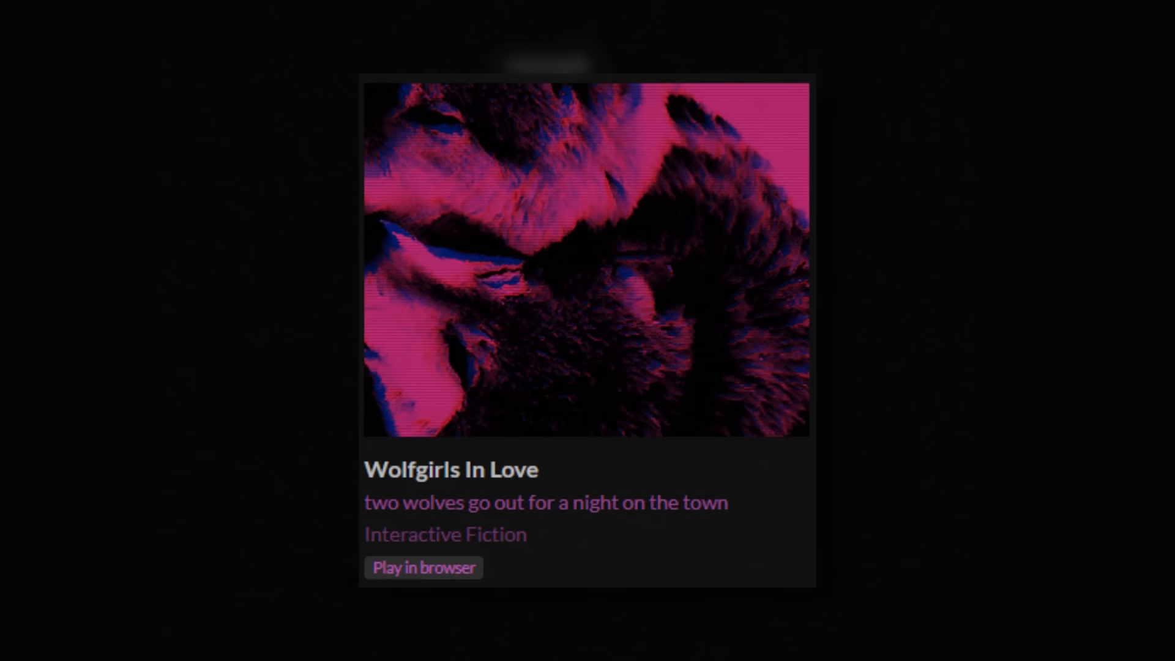
# Launch the game with Play! in the Unity launcher to reach its splash screen.
pyautogui.click(423, 568)
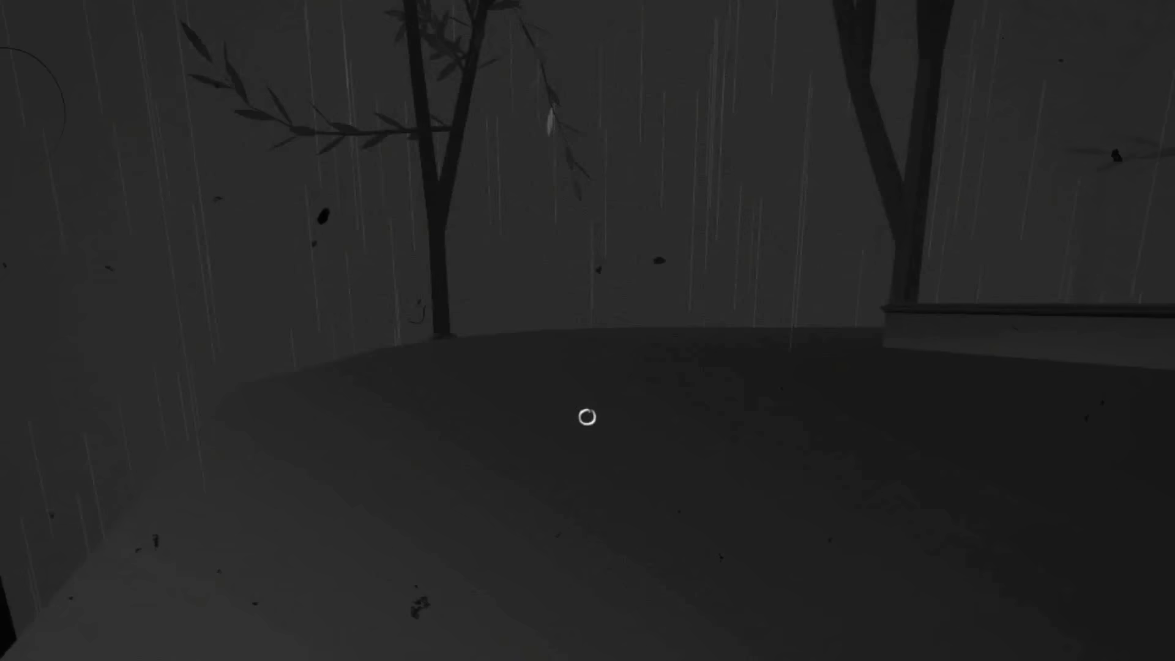
pyautogui.moveTo(588, 413)
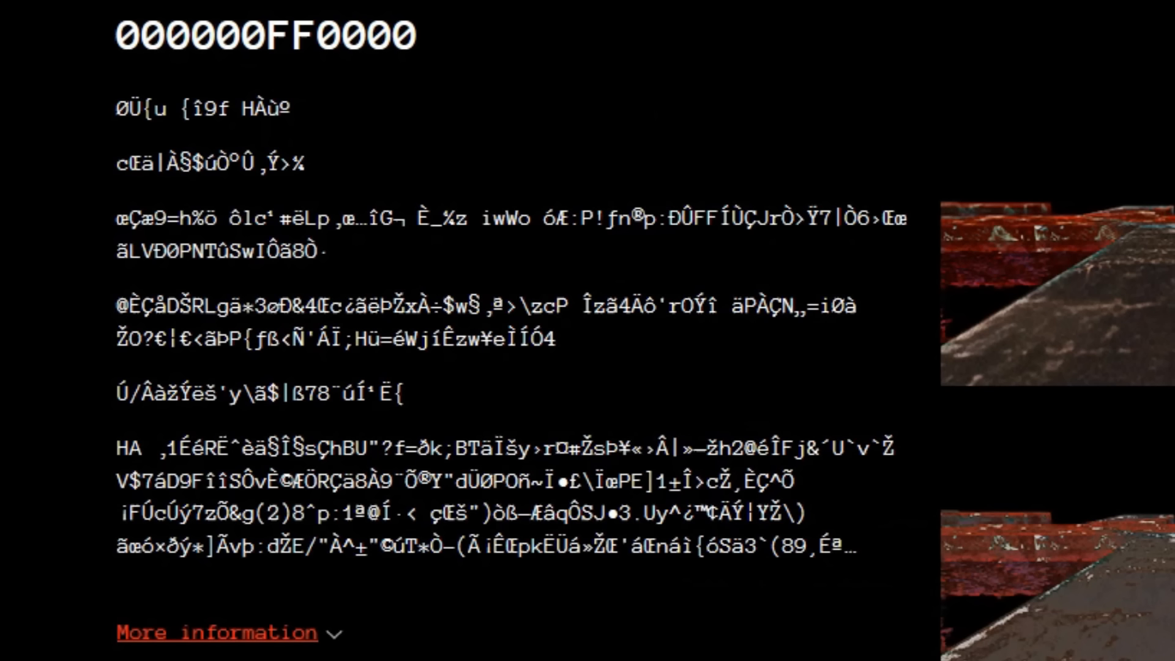
pyautogui.click(1049, 293)
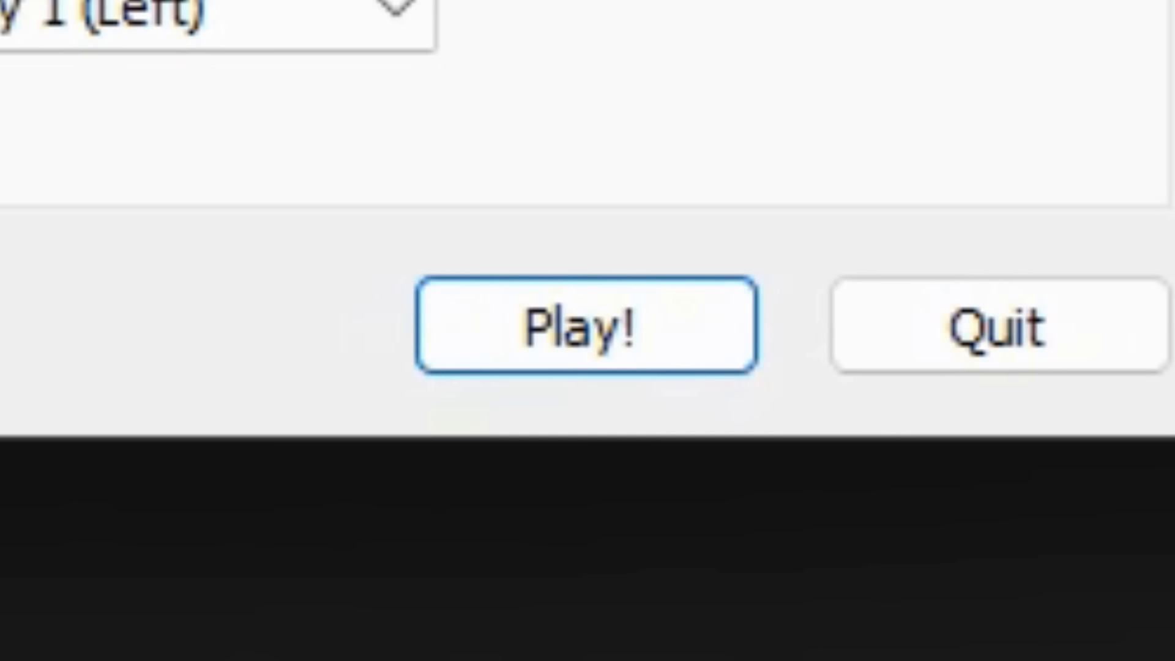
pyautogui.click(587, 328)
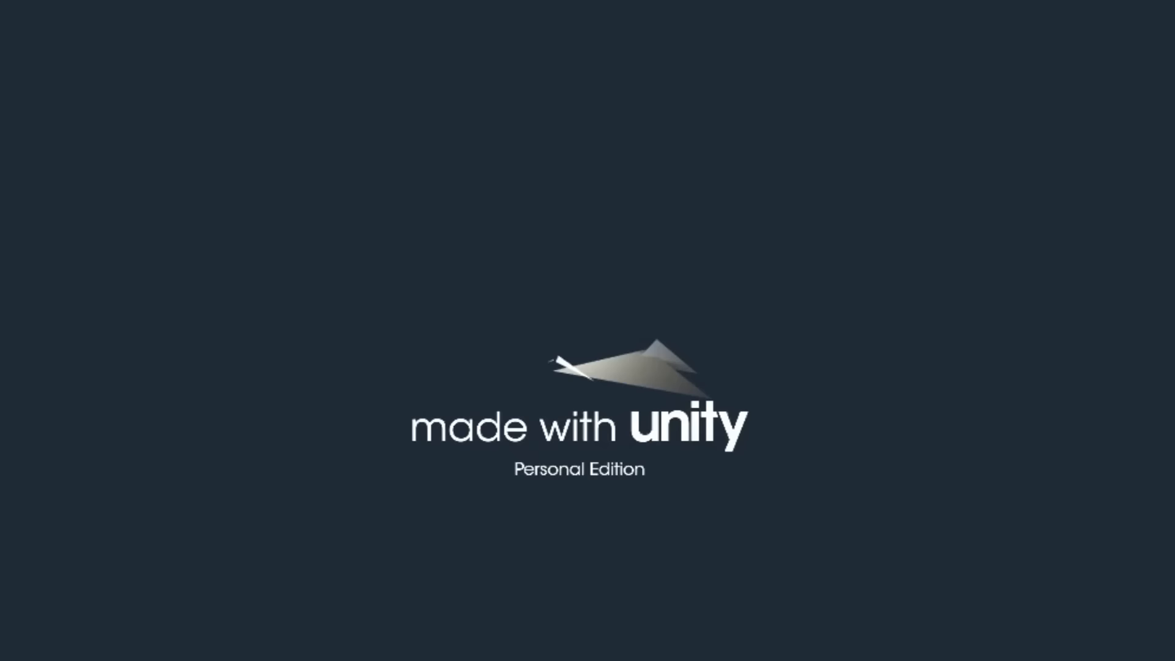